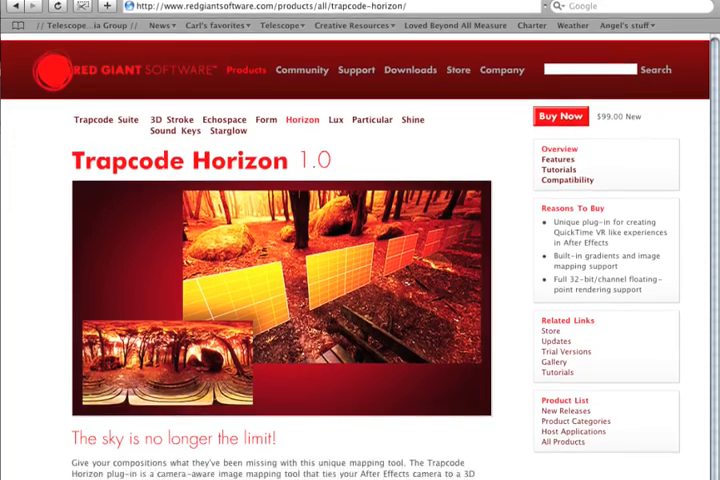
Create the 1280×720 Horizon composition and browse to the quarry panorama image for import
{"action": "scroll", "scroll_direction": "down", "scroll_amount": 3}
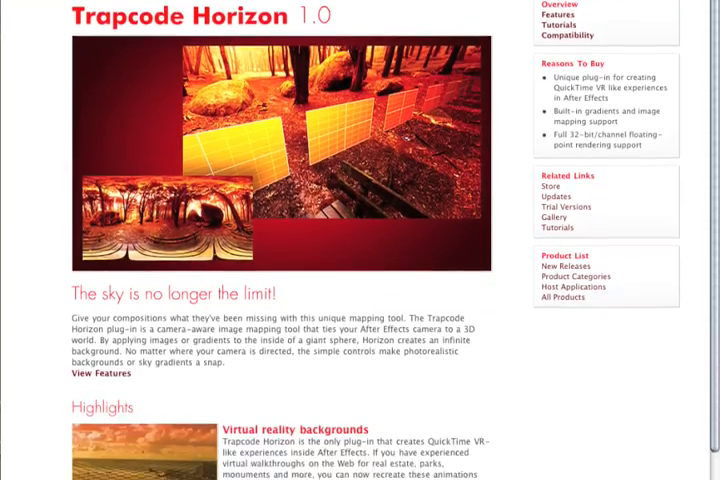
{"action": "scroll", "scroll_direction": "down", "scroll_amount": 3}
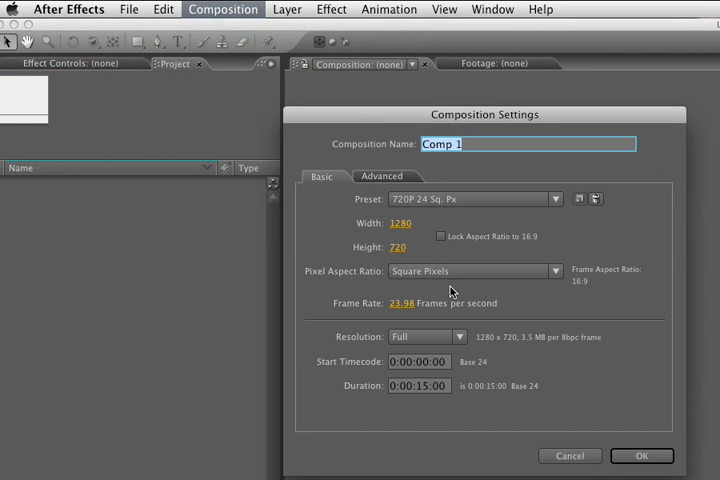
{"action": "type", "text": "H"}
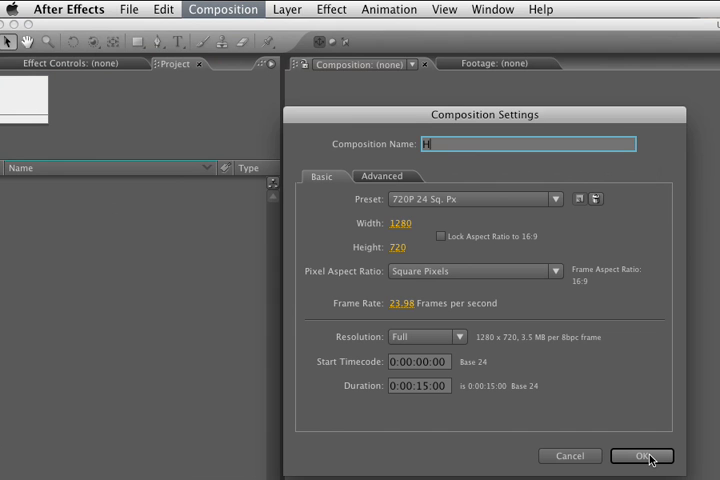
{"action": "type", "text": "Horizon"}
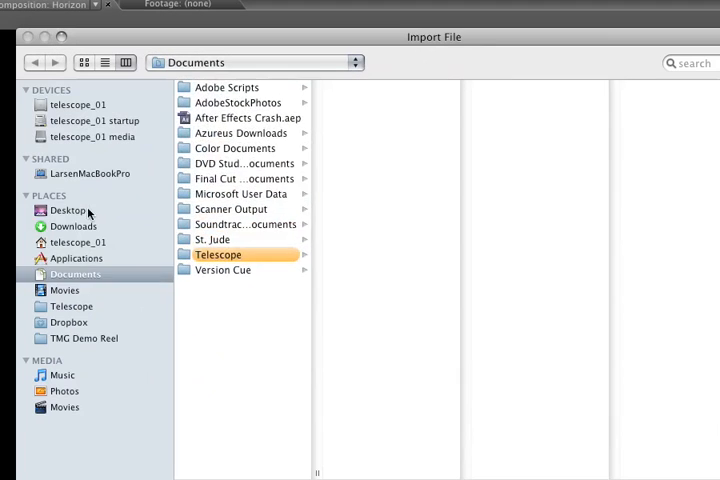
{"action": "left_click", "coordinate": [69, 210]}
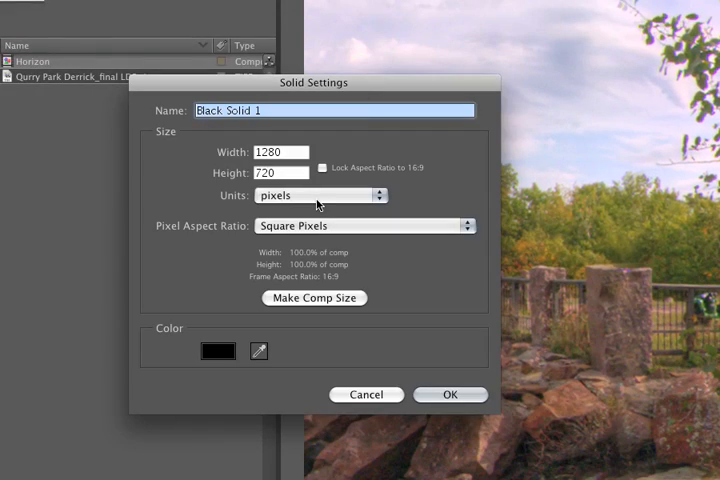
Create a solid named Horizon, apply the Horizon effect, and map the quarry panorama
{"action": "type", "text": "Horizon"}
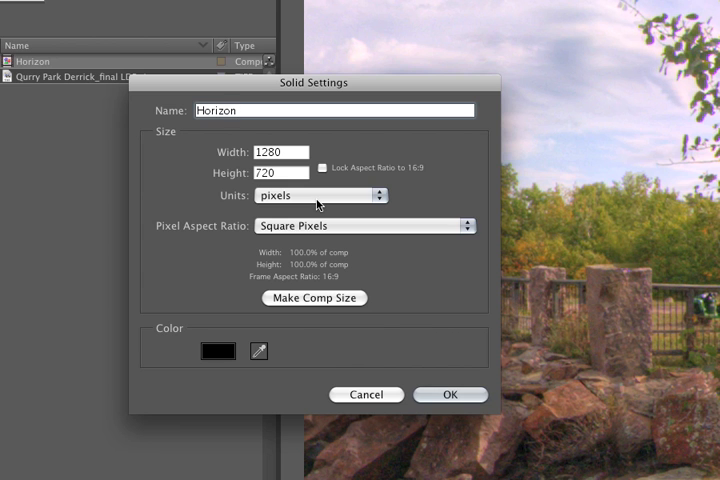
{"action": "left_click", "coordinate": [451, 394]}
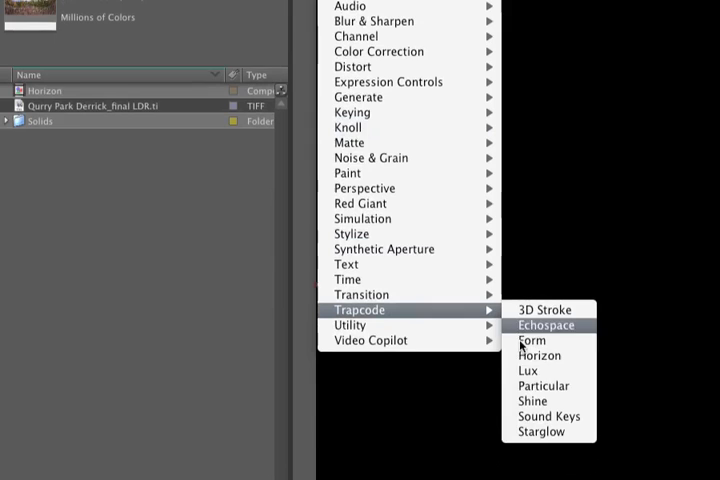
{"action": "left_click", "coordinate": [546, 325]}
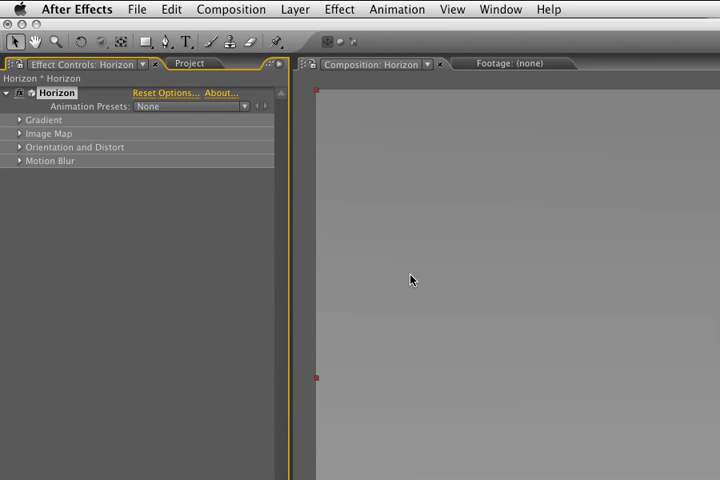
{"action": "mouse_move", "coordinate": [562, 292]}
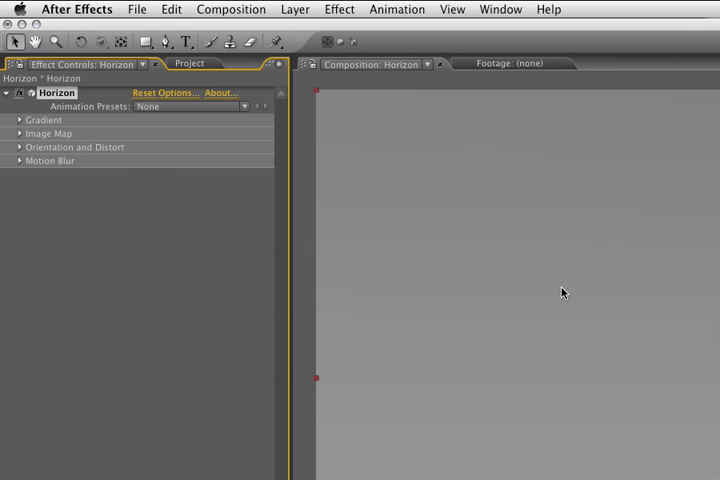
{"action": "left_click", "coordinate": [20, 133]}
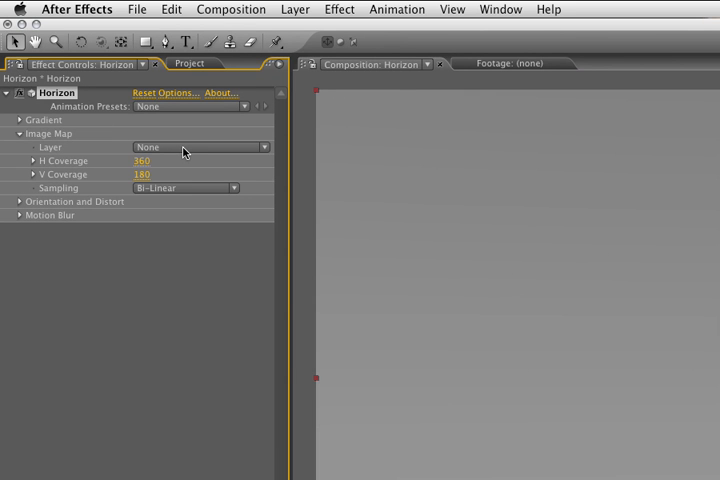
{"action": "left_click", "coordinate": [200, 147]}
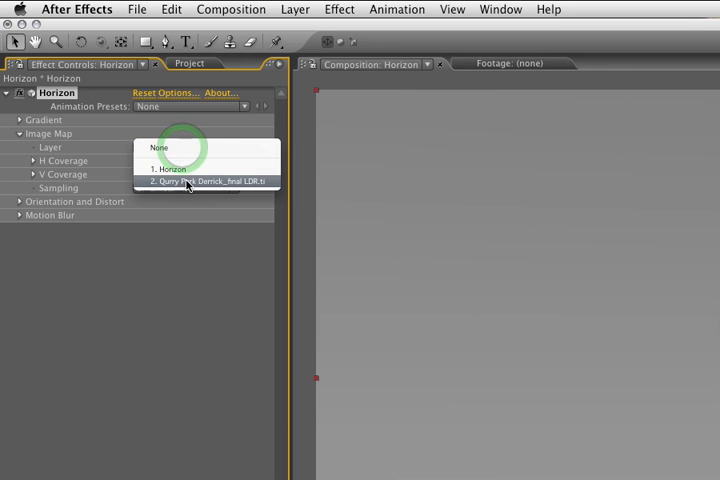
{"action": "left_click", "coordinate": [207, 183]}
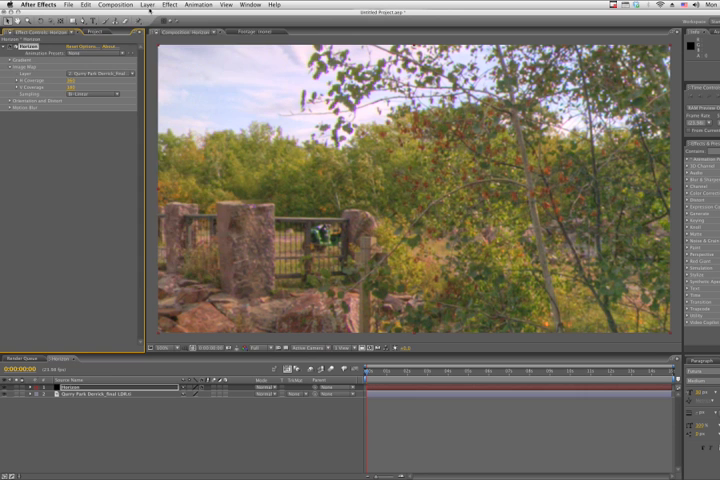
Start adding Camera 1 to the Horizon comp with the 15mm preset
{"action": "left_click", "coordinate": [127, 4]}
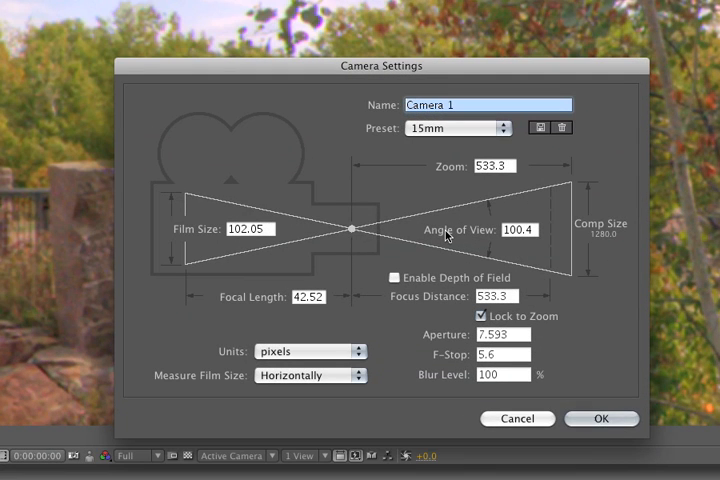
{"action": "mouse_move", "coordinate": [570, 328]}
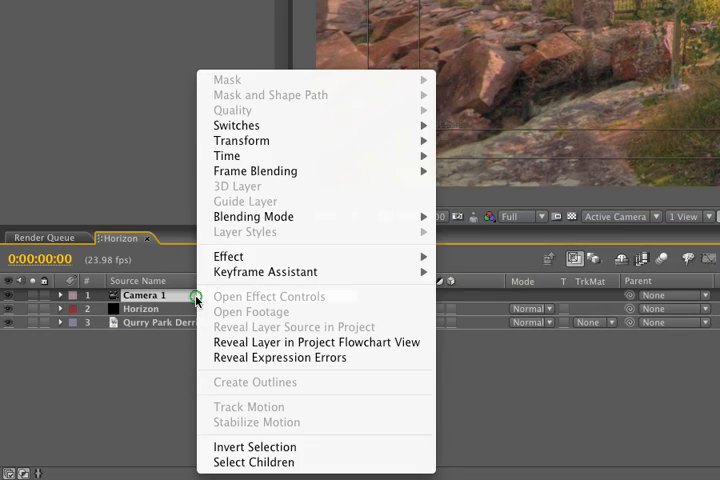
{"action": "mouse_move", "coordinate": [242, 140]}
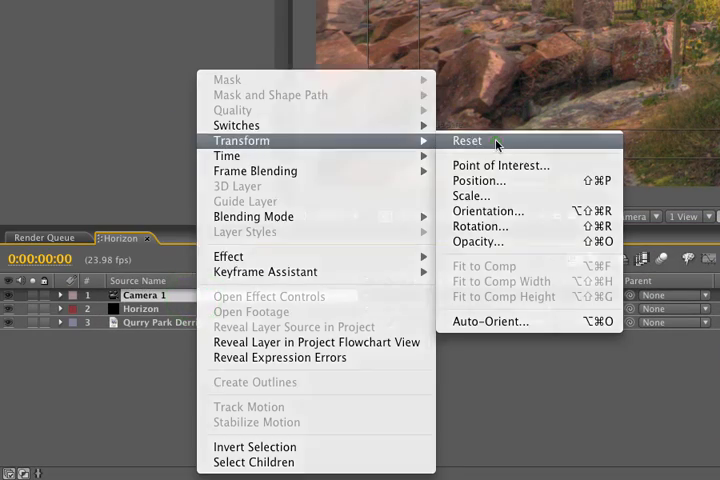
Reset the camera transform and rotate the panorama to about 24.5° X, 46° Y
{"action": "left_click", "coordinate": [467, 140]}
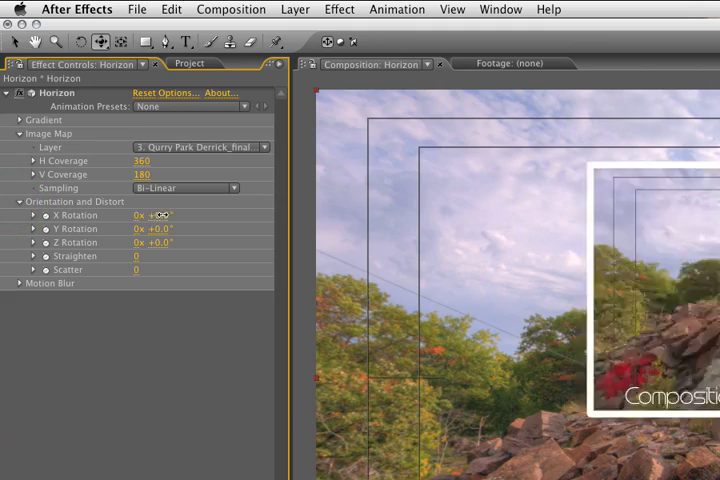
{"action": "left_click_drag", "start_coordinate": [152, 214], "coordinate": [175, 214]}
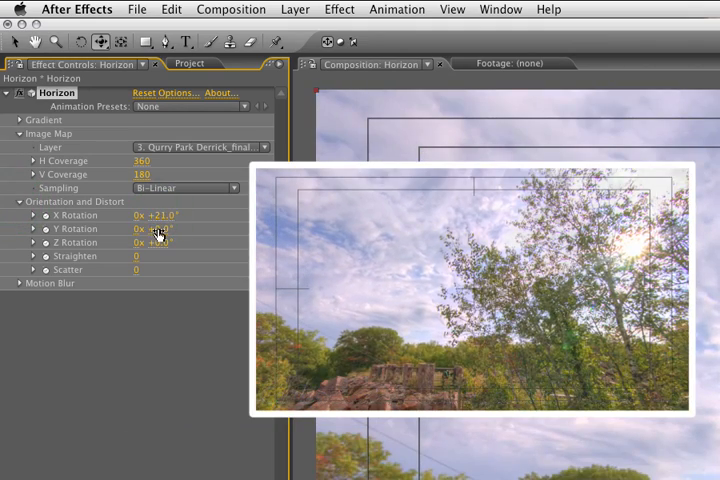
{"action": "left_click_drag", "start_coordinate": [155, 228], "coordinate": [185, 228]}
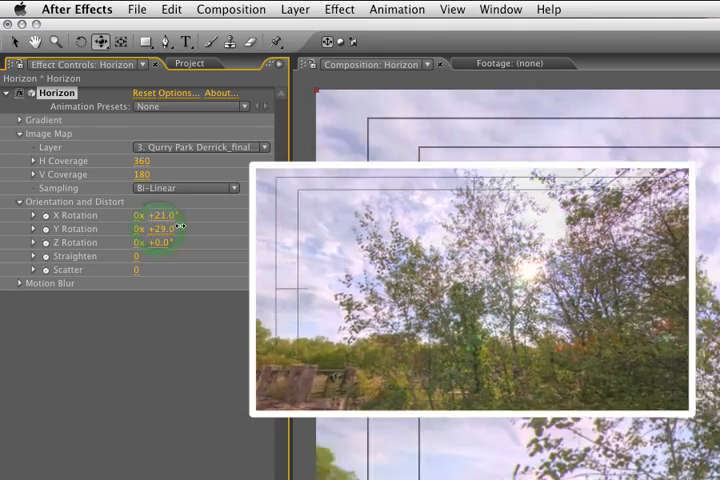
{"action": "left_click_drag", "start_coordinate": [160, 228], "coordinate": [190, 228]}
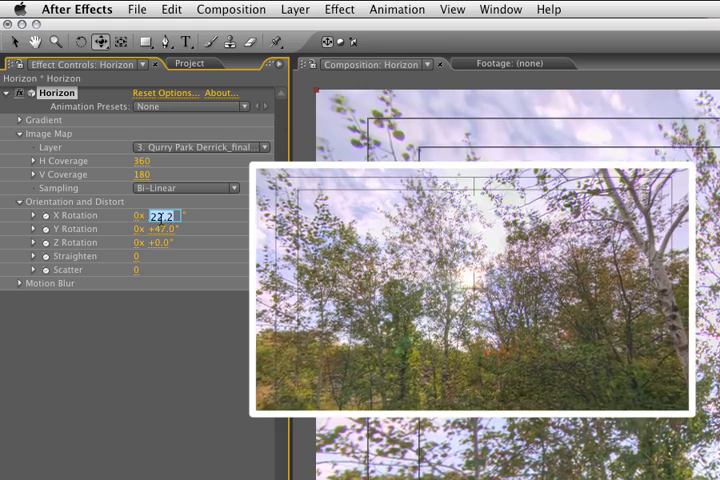
{"action": "left_click_drag", "start_coordinate": [160, 215], "coordinate": [172, 215]}
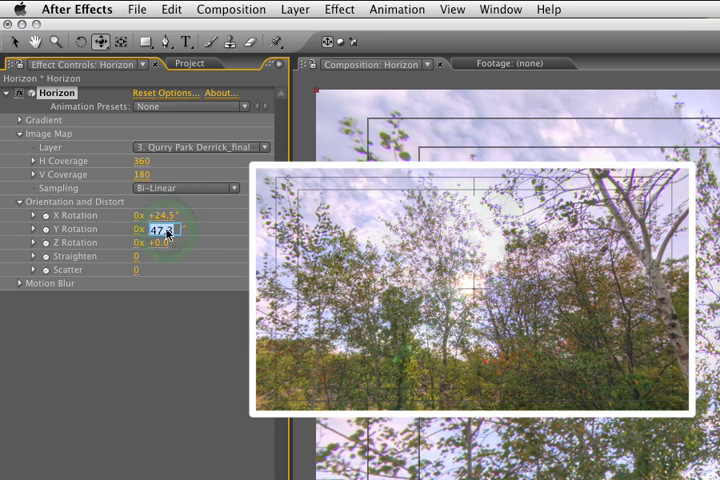
{"action": "left_click_drag", "start_coordinate": [160, 228], "coordinate": [150, 228]}
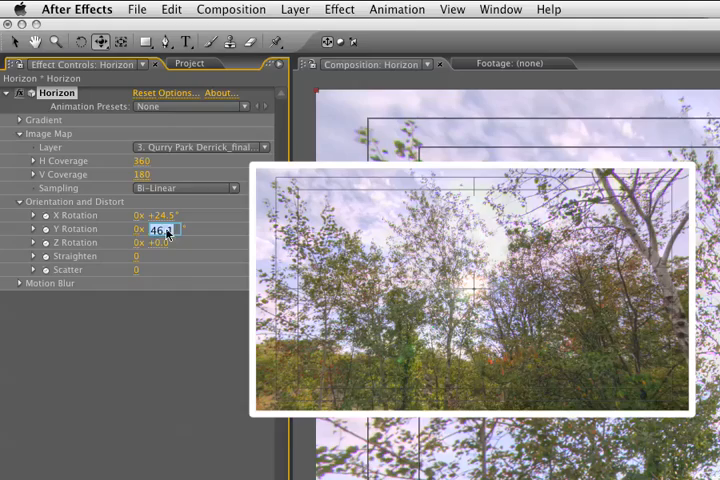
{"action": "left_click_drag", "start_coordinate": [160, 228], "coordinate": [158, 228]}
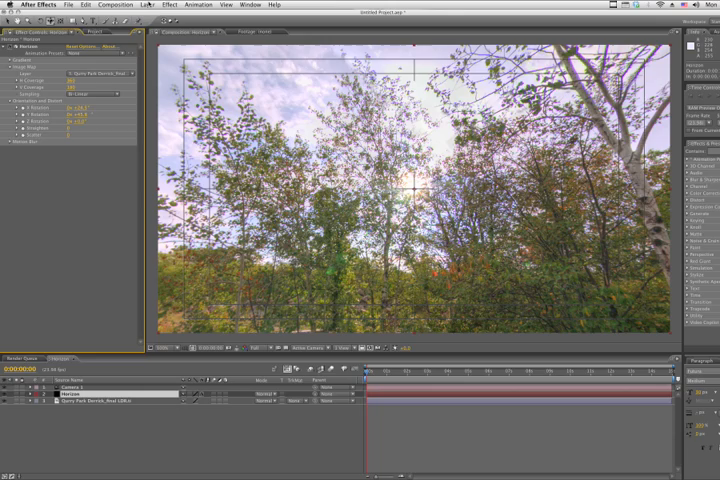
Add the flare Center 3D null and set its position to 640, 360, 0
{"action": "left_click", "coordinate": [160, 8]}
{"action": "type", "text": "flare Center"}
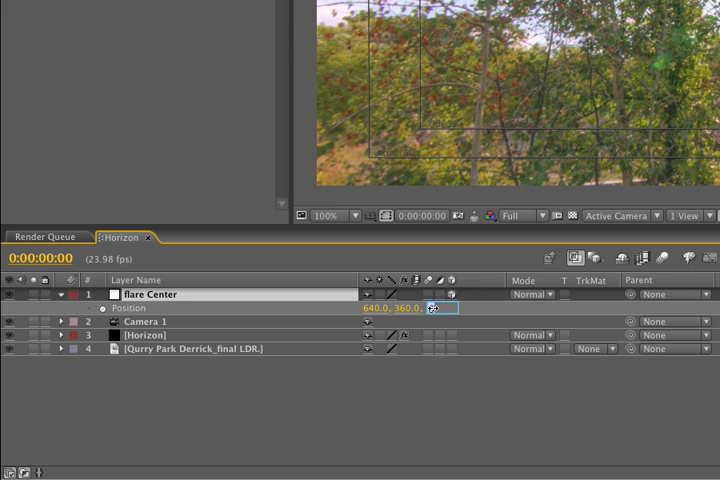
{"action": "double_click", "coordinate": [442, 308]}
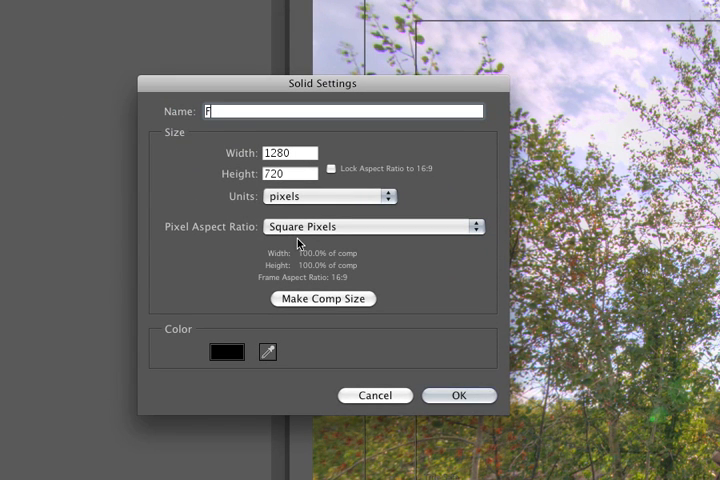
Create a Flare solid, apply a lens flare, and choose a highlight tint
{"action": "type", "text": "Flare"}
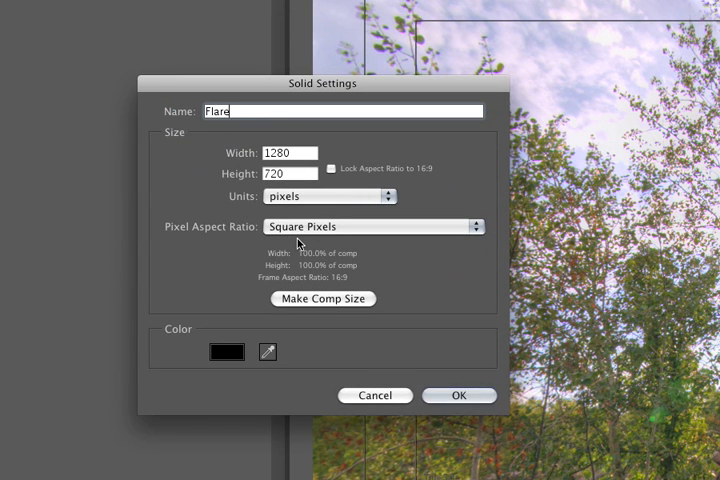
{"action": "left_click", "coordinate": [459, 395]}
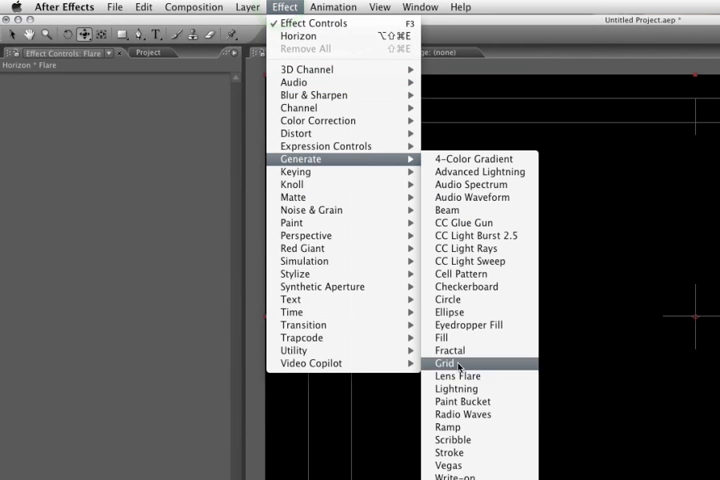
{"action": "left_click", "coordinate": [458, 375]}
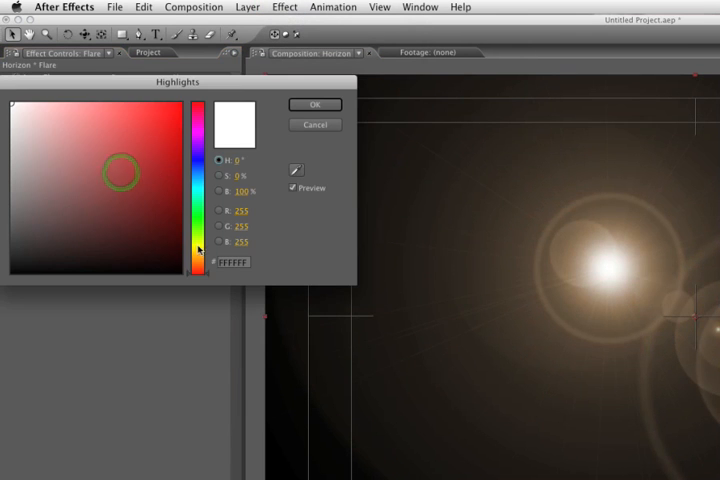
{"action": "left_click", "coordinate": [315, 104]}
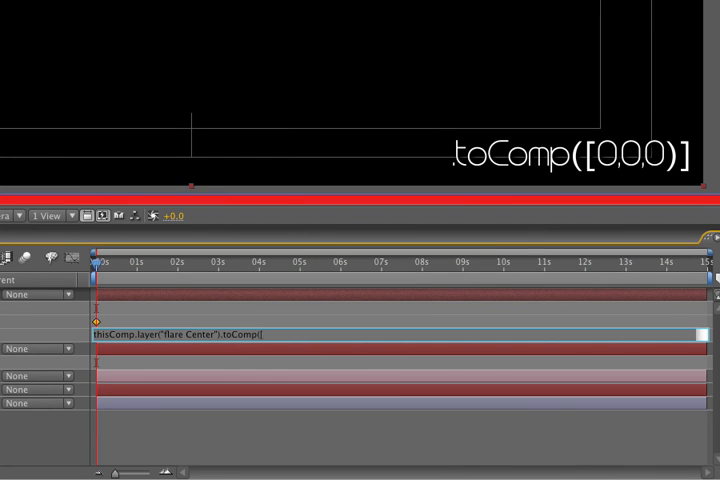
Enter the toComp([0,0,0]) expression linking Flare Center to the flare Center null
{"action": "type", "text": "0,0,0])"}
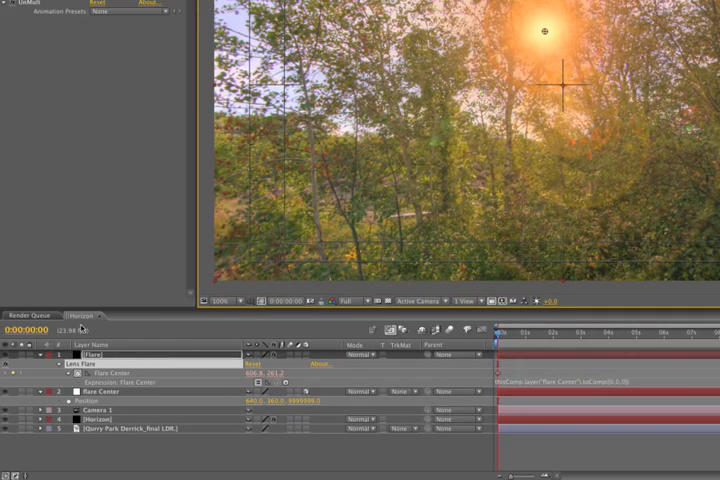
Add a null object from the timeline menu and rename it World Offset
{"action": "right_click", "coordinate": [80, 410]}
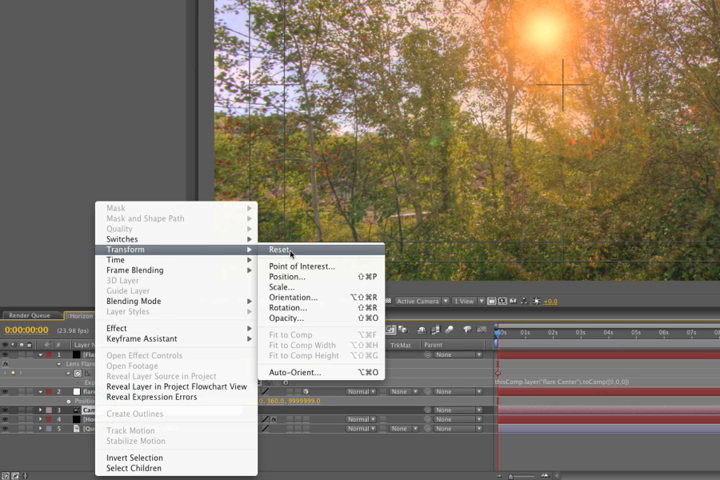
{"action": "left_click", "coordinate": [278, 249]}
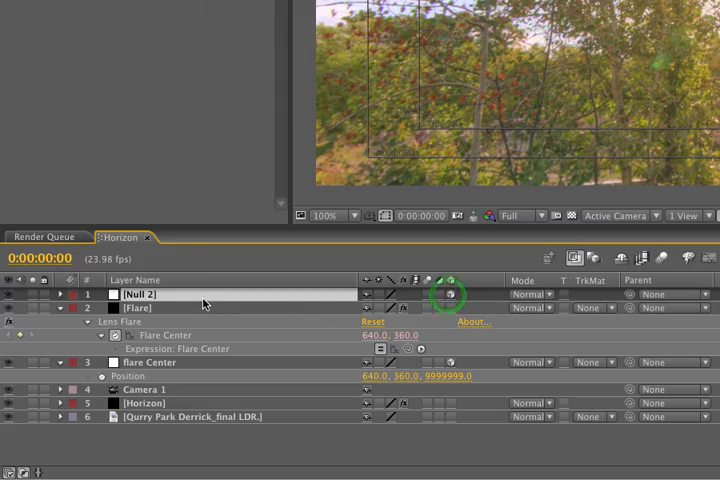
{"action": "double_click", "coordinate": [140, 294]}
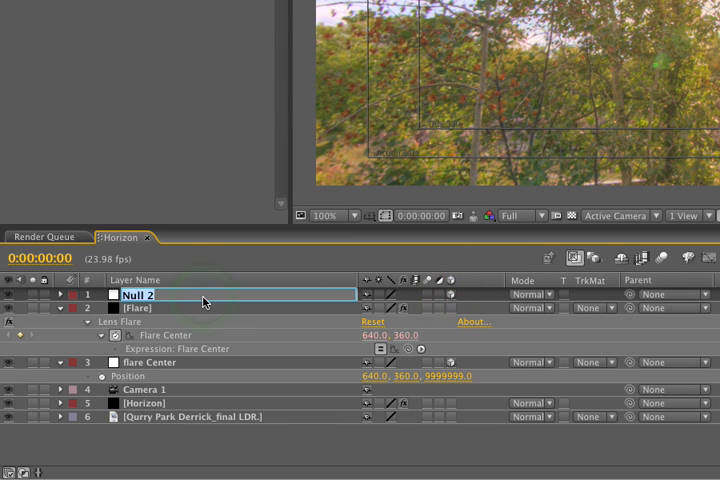
{"action": "type", "text": "Worl"}
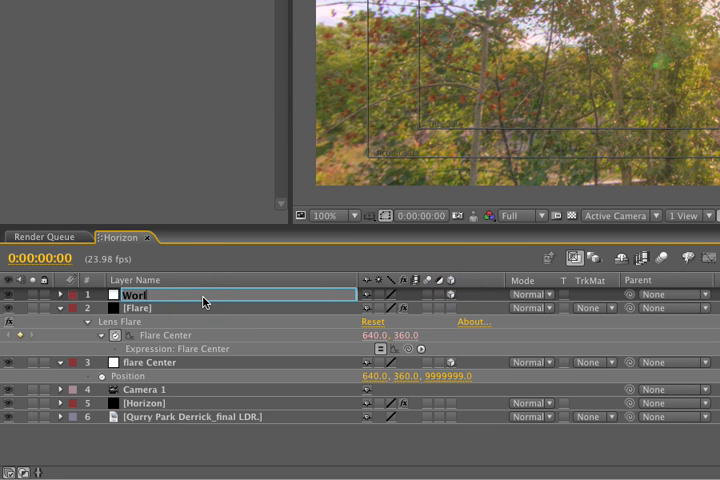
{"action": "type", "text": "d"}
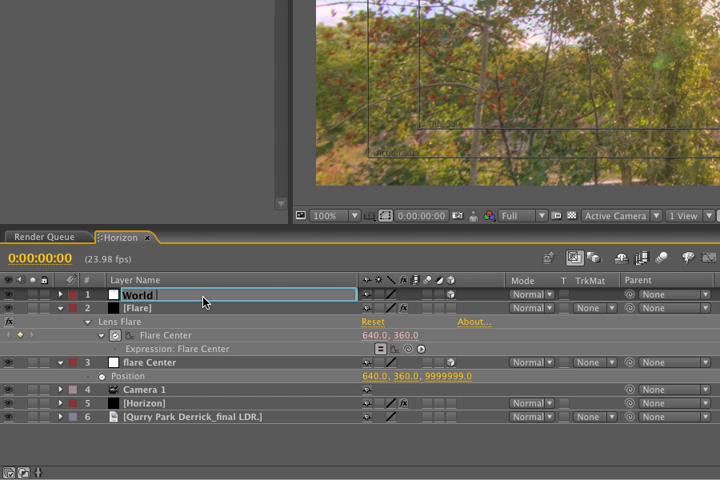
{"action": "type", "text": "Offset"}
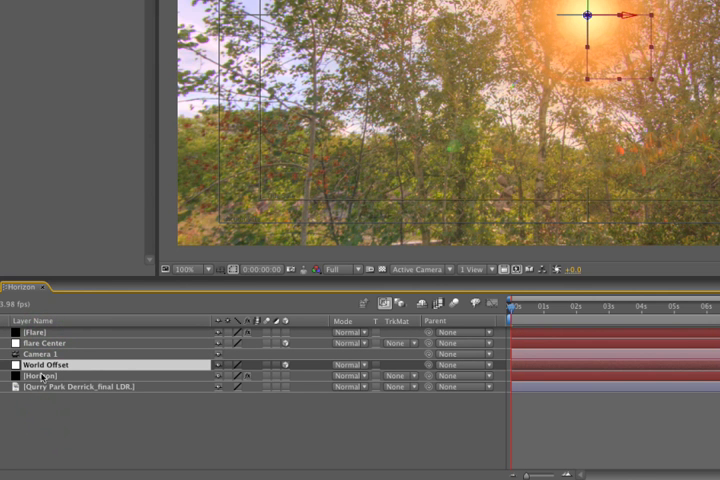
Select the Horizon layer while placing World Offset just above it
{"action": "left_click", "coordinate": [8, 353]}
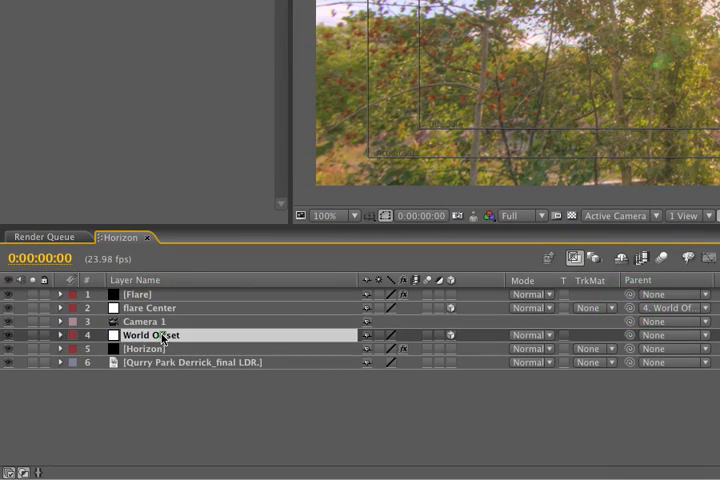
Select the Horizon layer to show its X, Y and Z rotation settings
{"action": "left_click", "coordinate": [150, 348]}
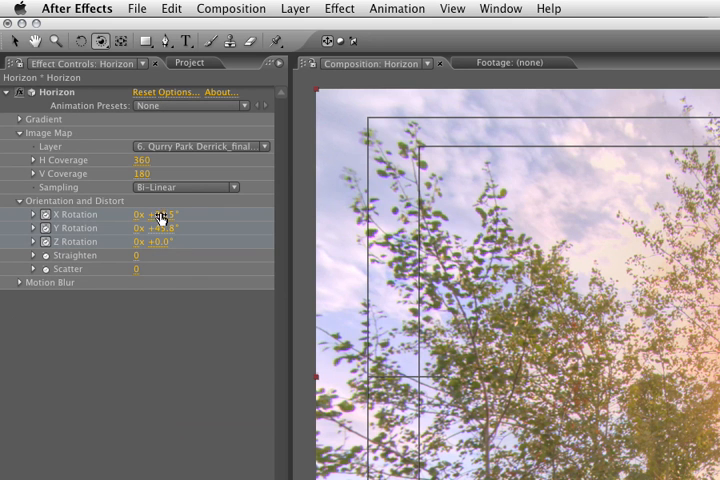
{"action": "double_click", "coordinate": [158, 214]}
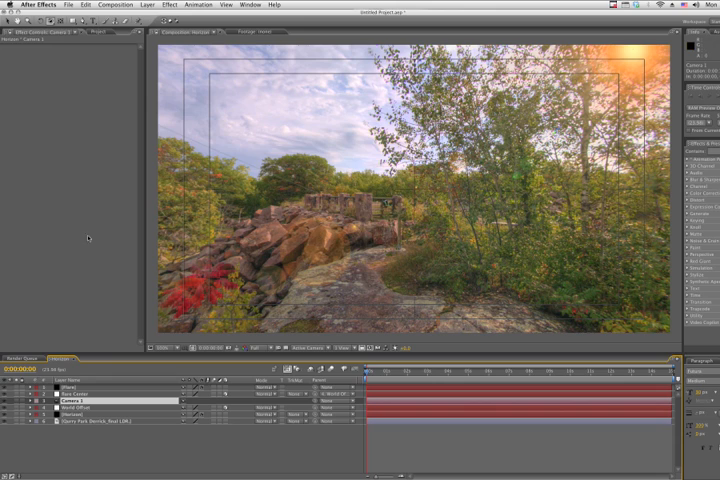
Add a new 3D null object layer and rename it Camer Rotator
{"action": "left_click", "coordinate": [131, 9]}
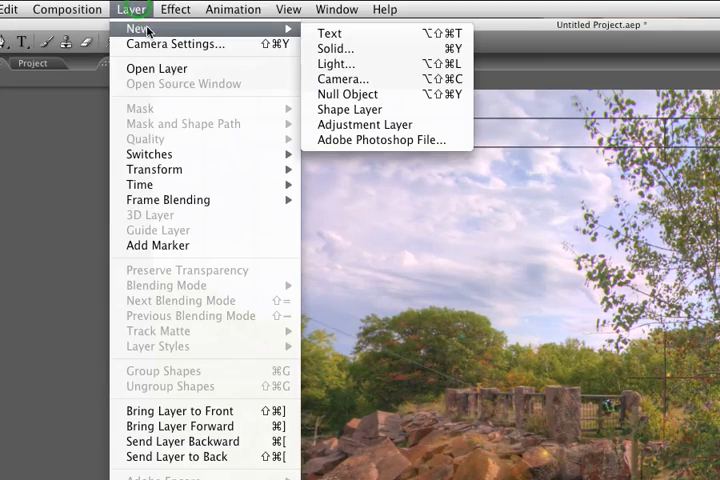
{"action": "left_click", "coordinate": [347, 93]}
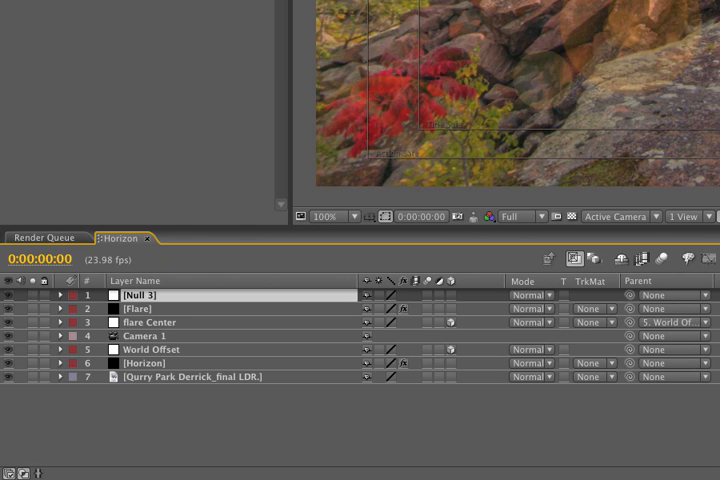
{"action": "left_click", "coordinate": [450, 295]}
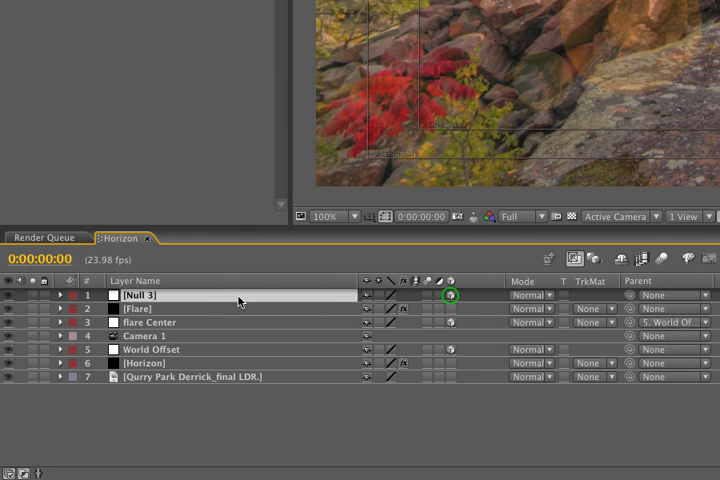
{"action": "double_click", "coordinate": [150, 295]}
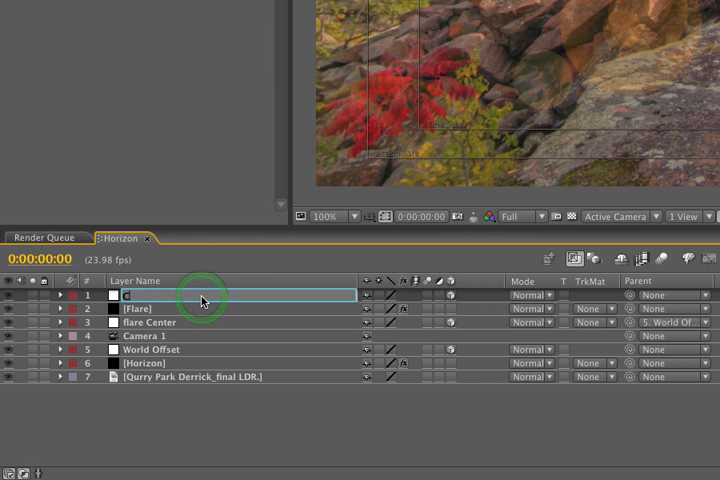
{"action": "type", "text": "Camera Rotator"}
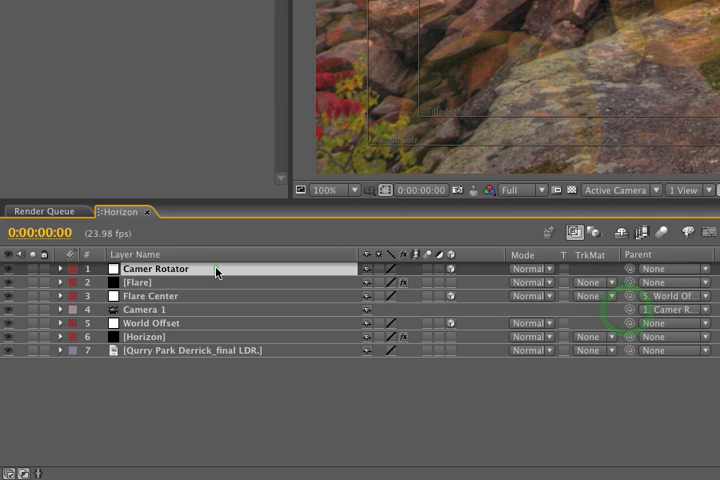
Select the Camer Rotator null to show its Orientation and X, Y, Z Rotation values
{"action": "left_click", "coordinate": [66, 268]}
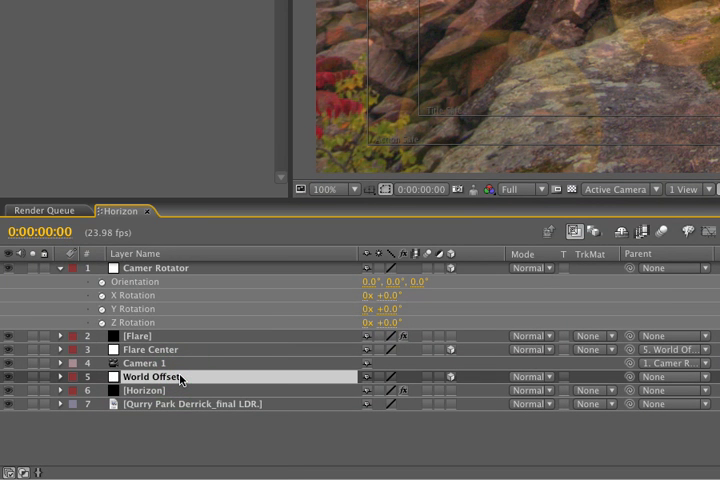
{"action": "mouse_move", "coordinate": [133, 358]}
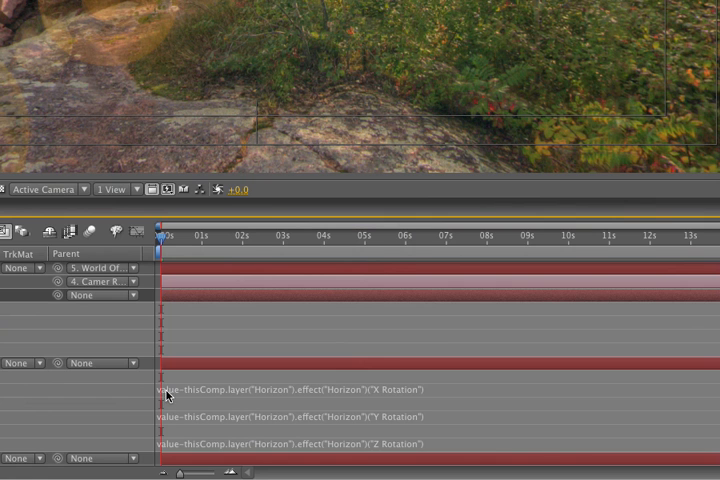
{"action": "mouse_move", "coordinate": [395, 392]}
{"action": "type", "text": "-thisComp.layer(\"Camer Rotator\").transform.xRotation"}
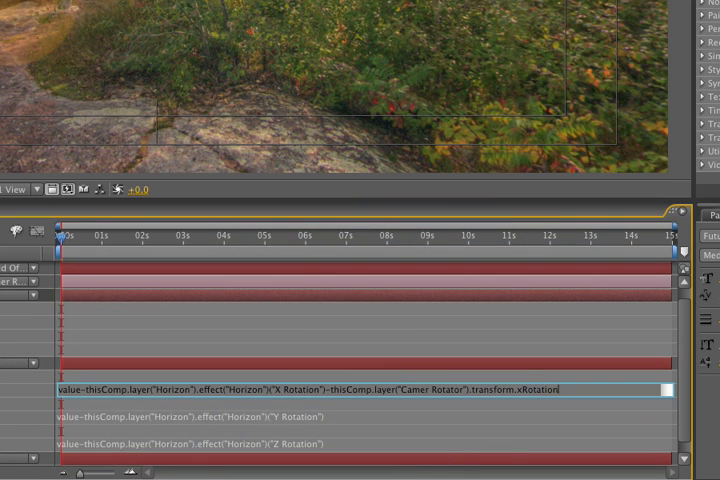
Divide the World Offset rotation expressions by 360 and begin a subtraction in Z Rotation
{"action": "type", "text": "/360)"}
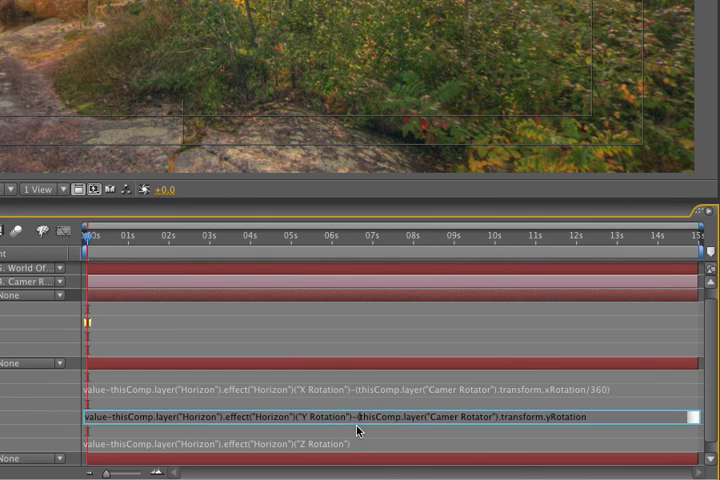
{"action": "type", "text": "/360)"}
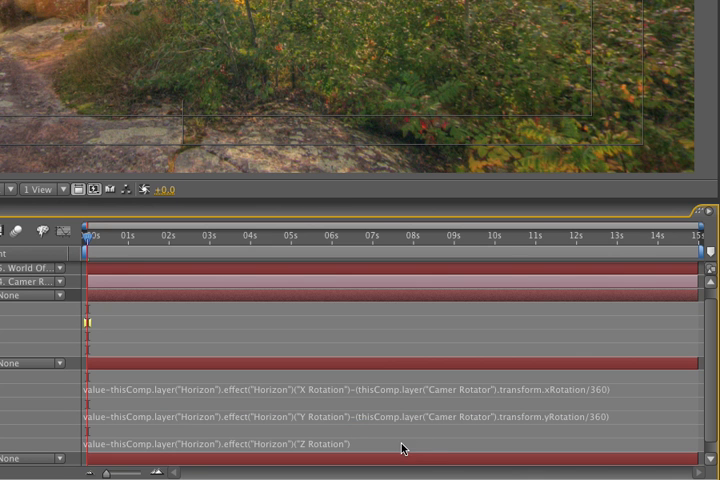
{"action": "left_click", "coordinate": [390, 444]}
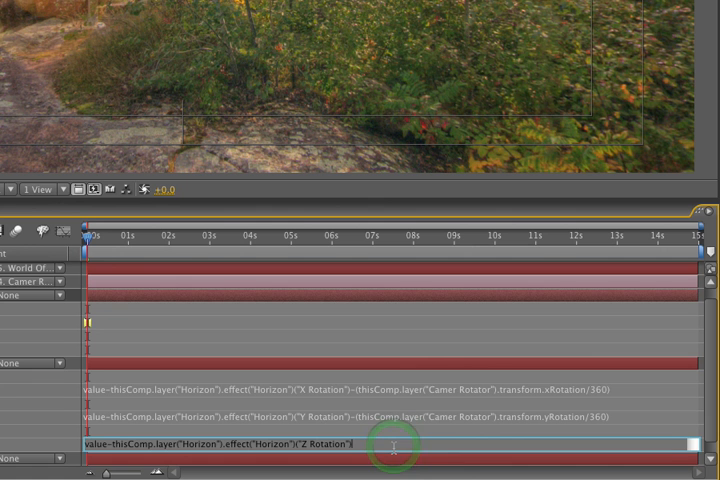
{"action": "type", "text": "-"}
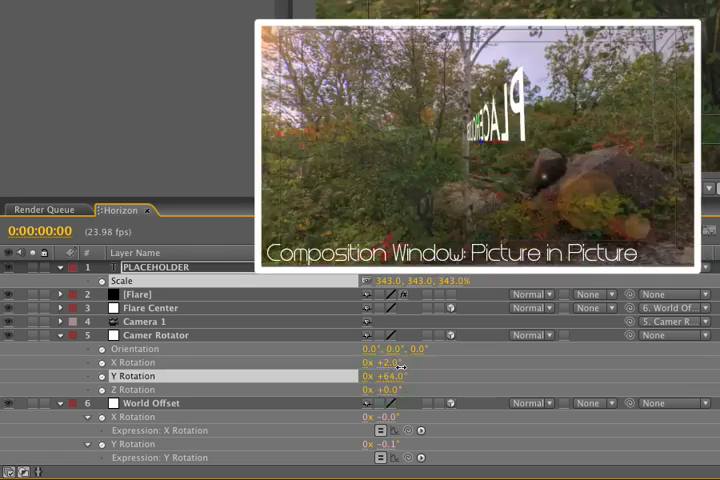
Scrub Camer Rotator's Y Rotation back and forth to preview the pan and sun flare
{"action": "left_click_drag", "start_coordinate": [388, 375], "coordinate": [340, 375]}
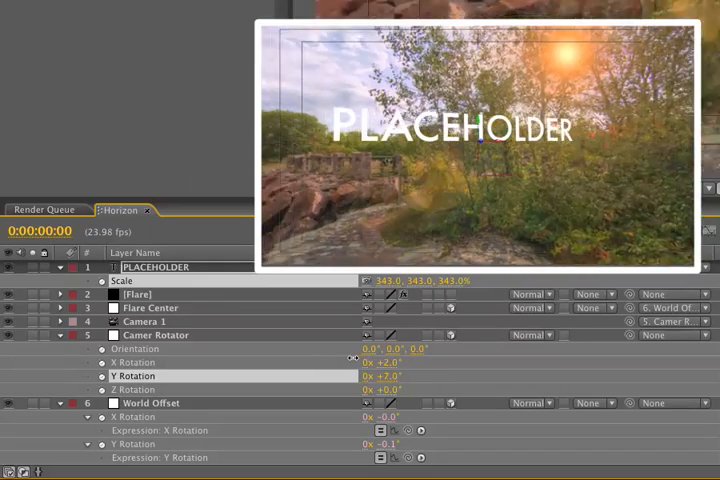
{"action": "left_click_drag", "start_coordinate": [370, 375], "coordinate": [420, 375]}
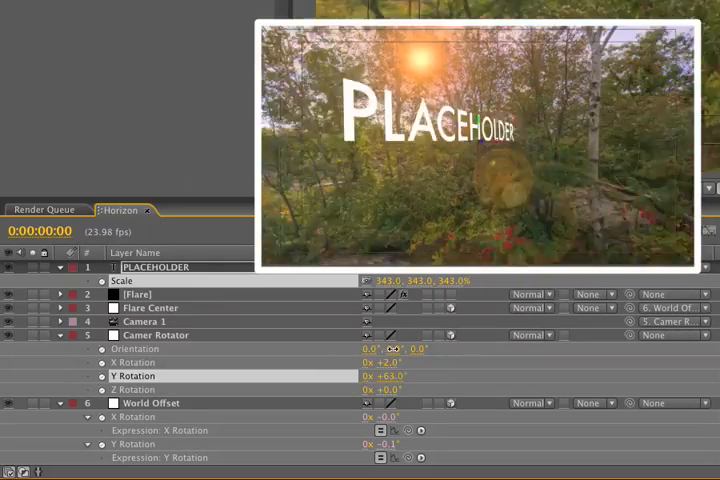